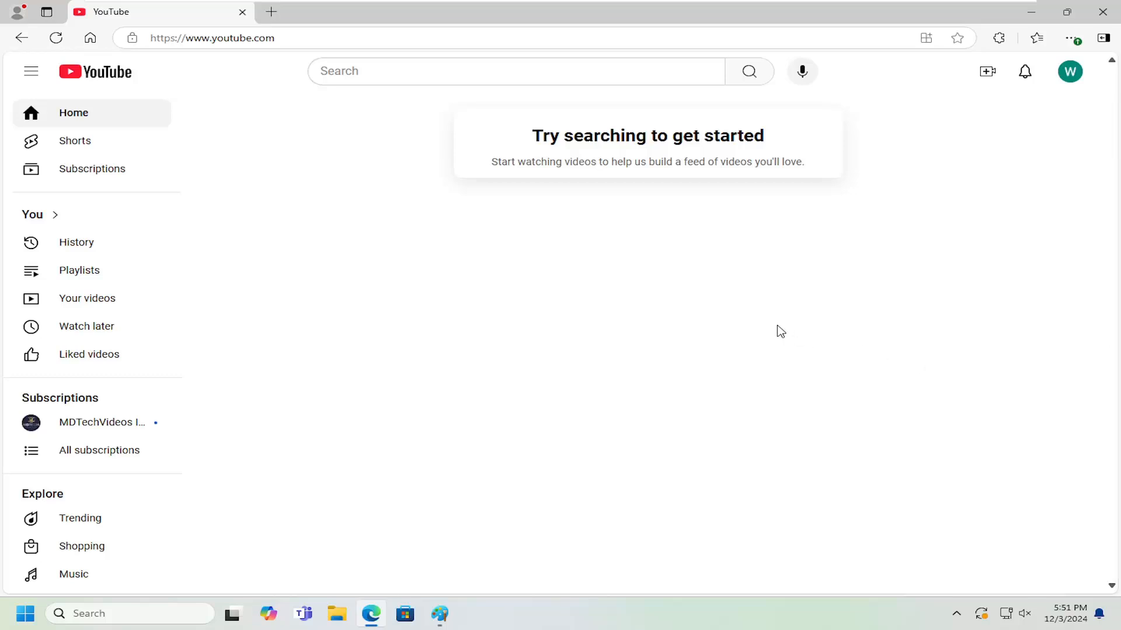
pyautogui.moveTo(778, 326)
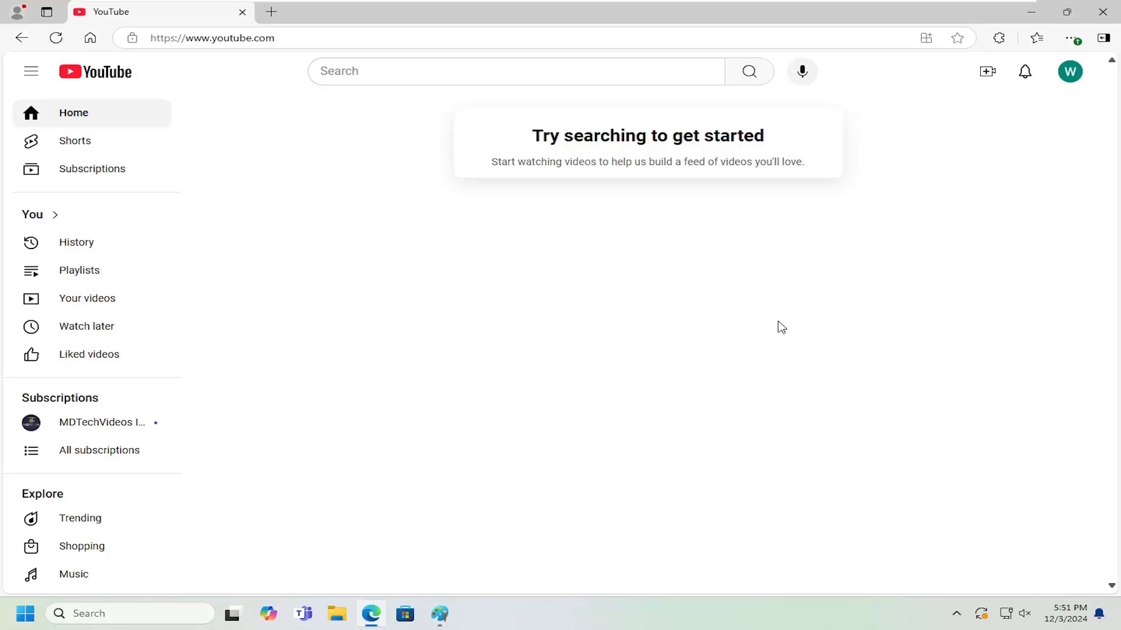
pyautogui.moveTo(1068, 71)
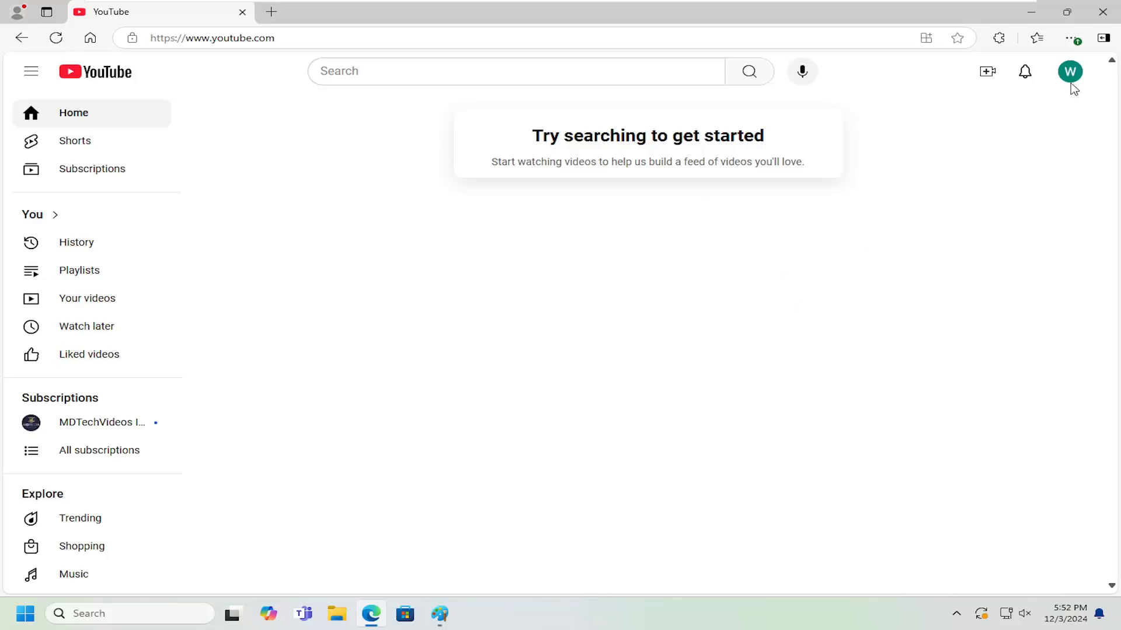
pyautogui.moveTo(1071, 78)
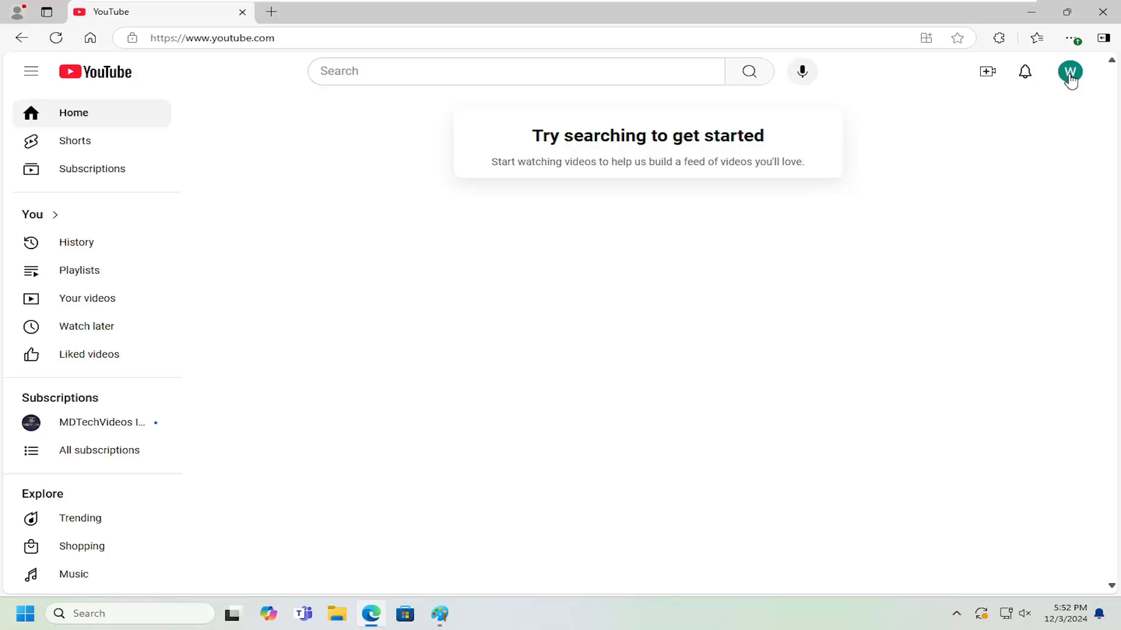
# Step: Reach YouTube's Account settings page from the profile avatar menu
pyautogui.click(1069, 71)
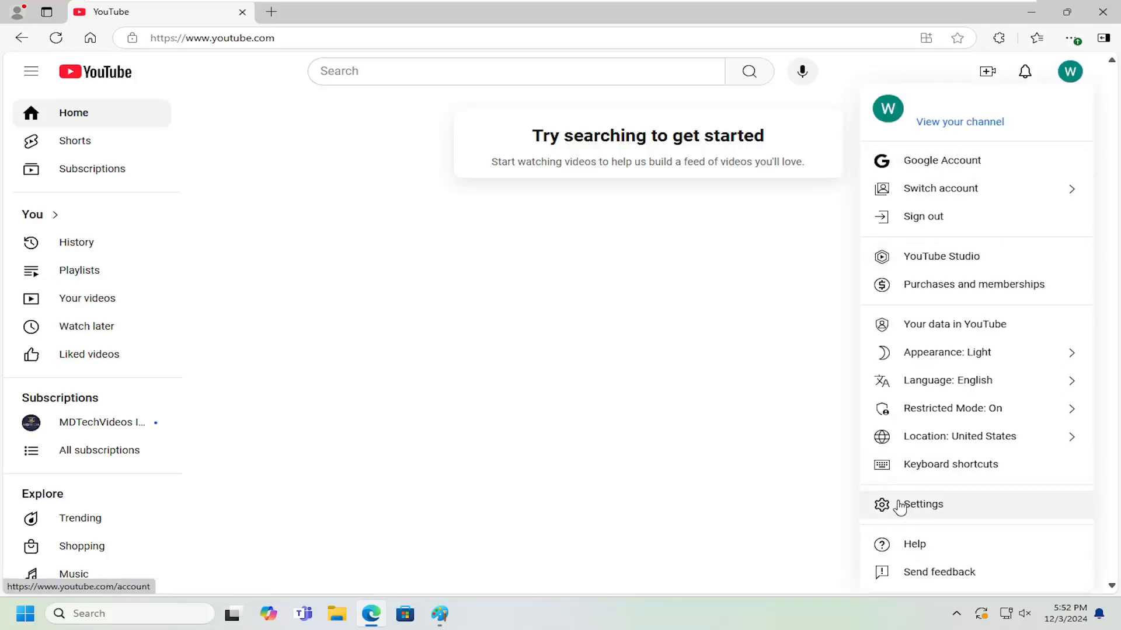
pyautogui.click(922, 504)
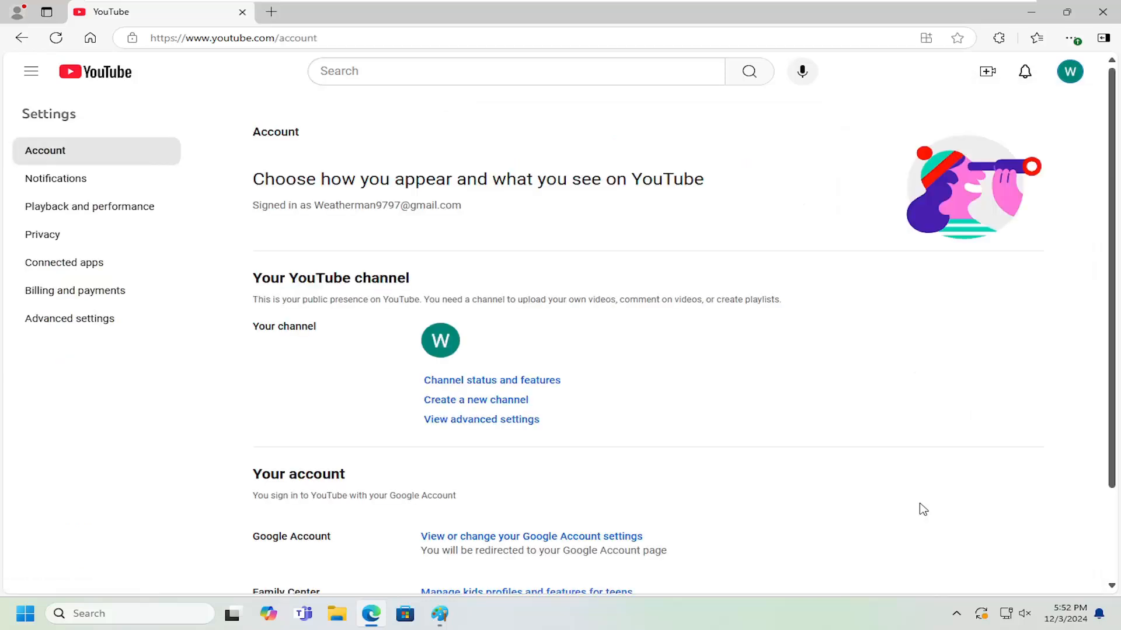
pyautogui.moveTo(285, 338)
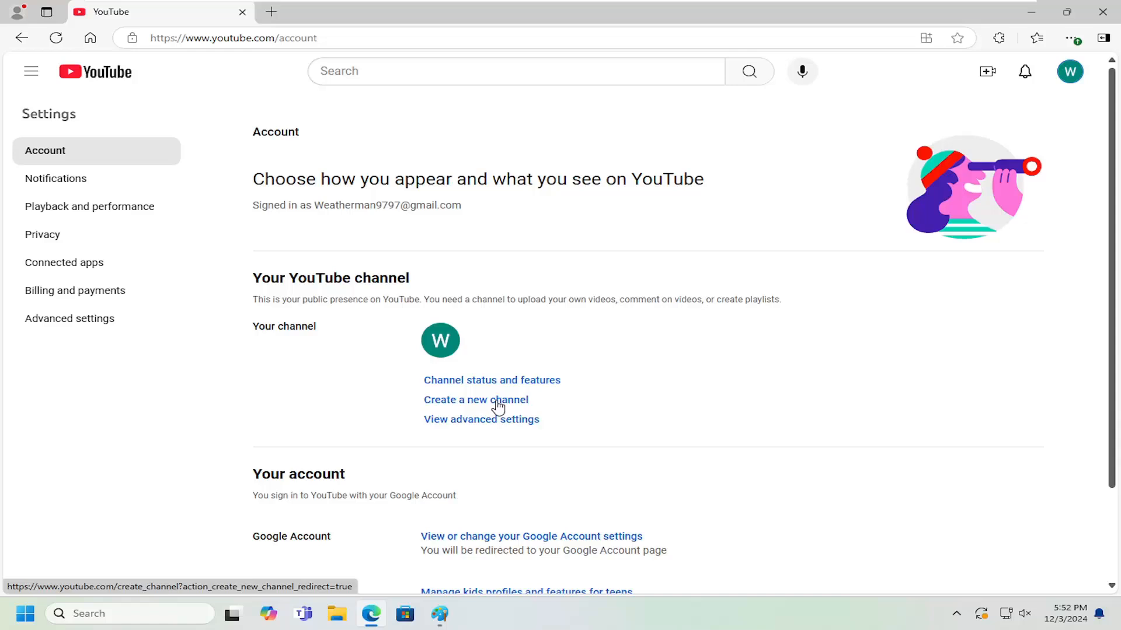
# Step: Create a channel named 'New Channel Example', acknowledging the new Google Account notice
pyautogui.click(475, 400)
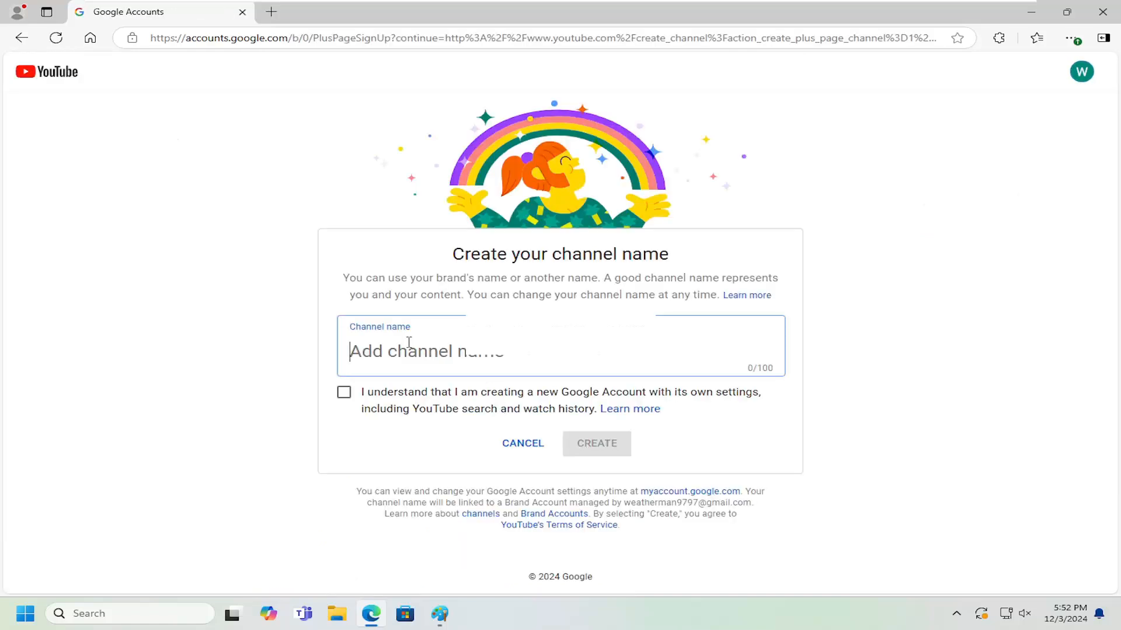
pyautogui.write('N')
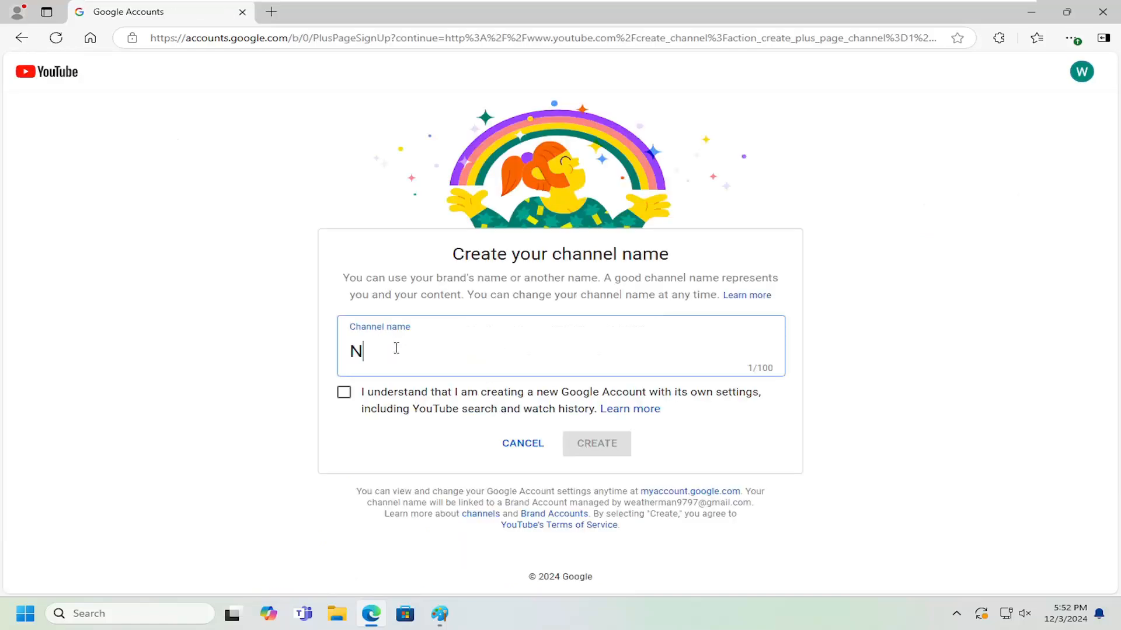
pyautogui.write('ew Channel Ex')
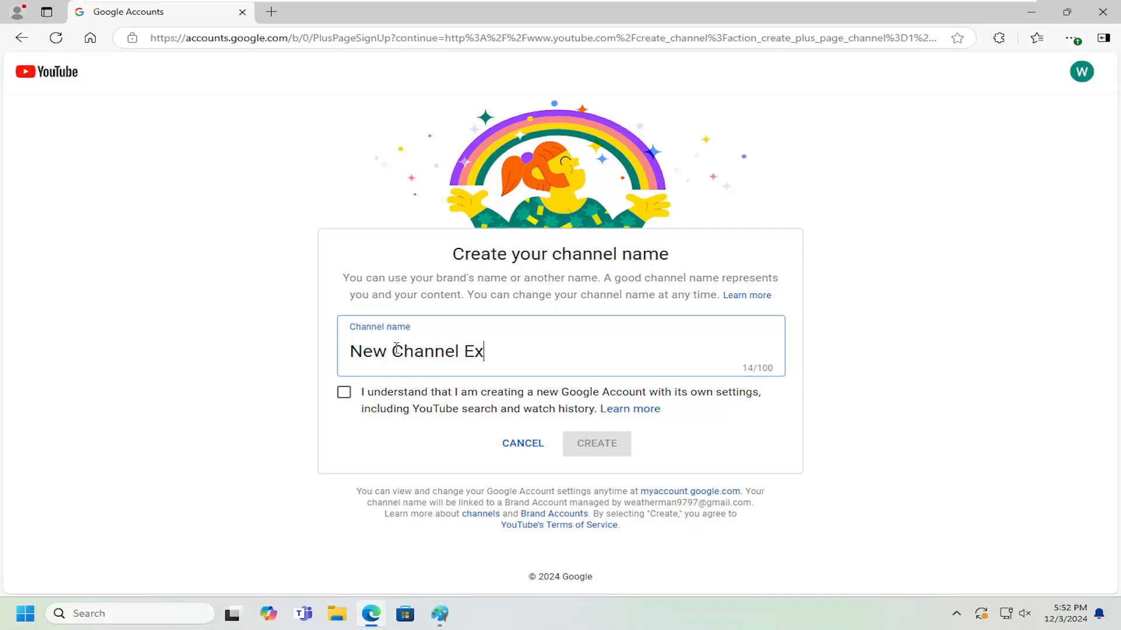
pyautogui.write('ample')
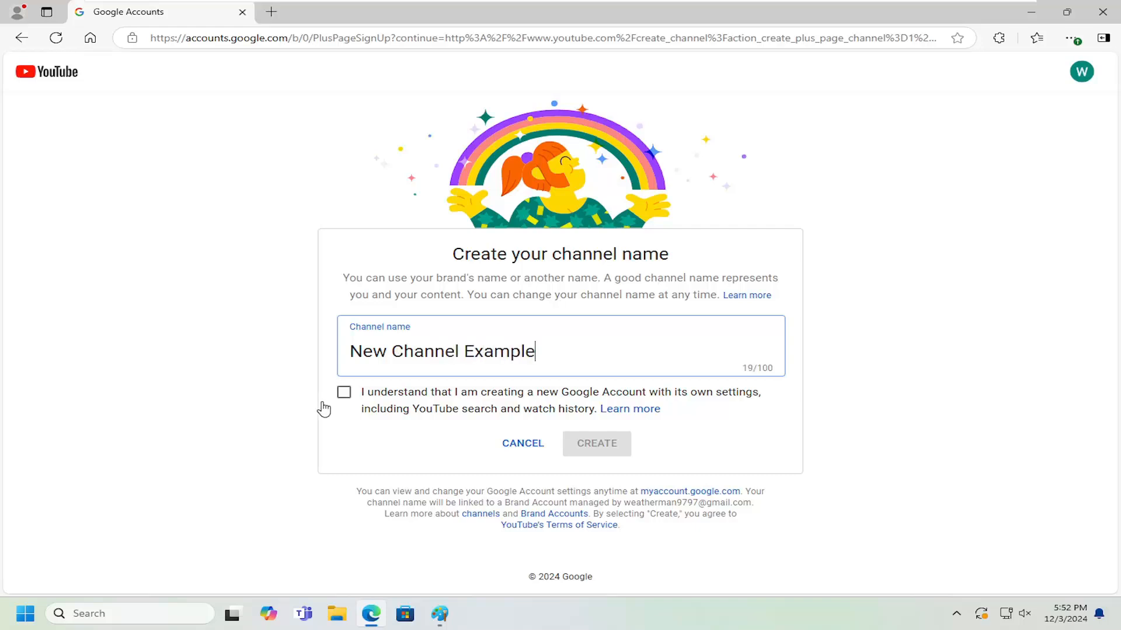
pyautogui.click(343, 392)
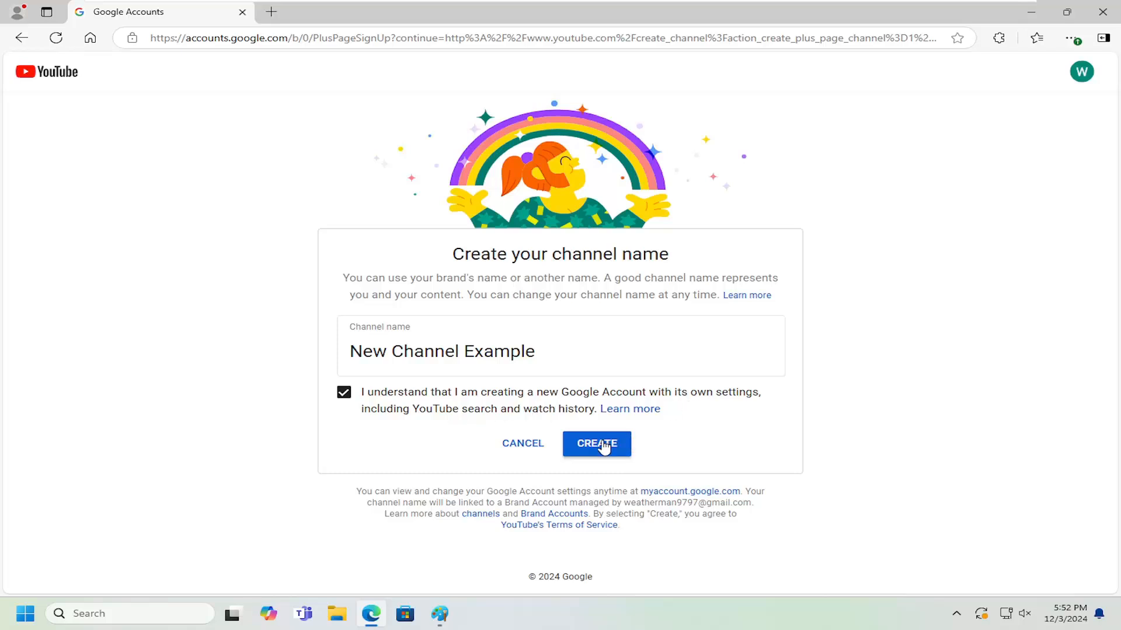
pyautogui.click(596, 443)
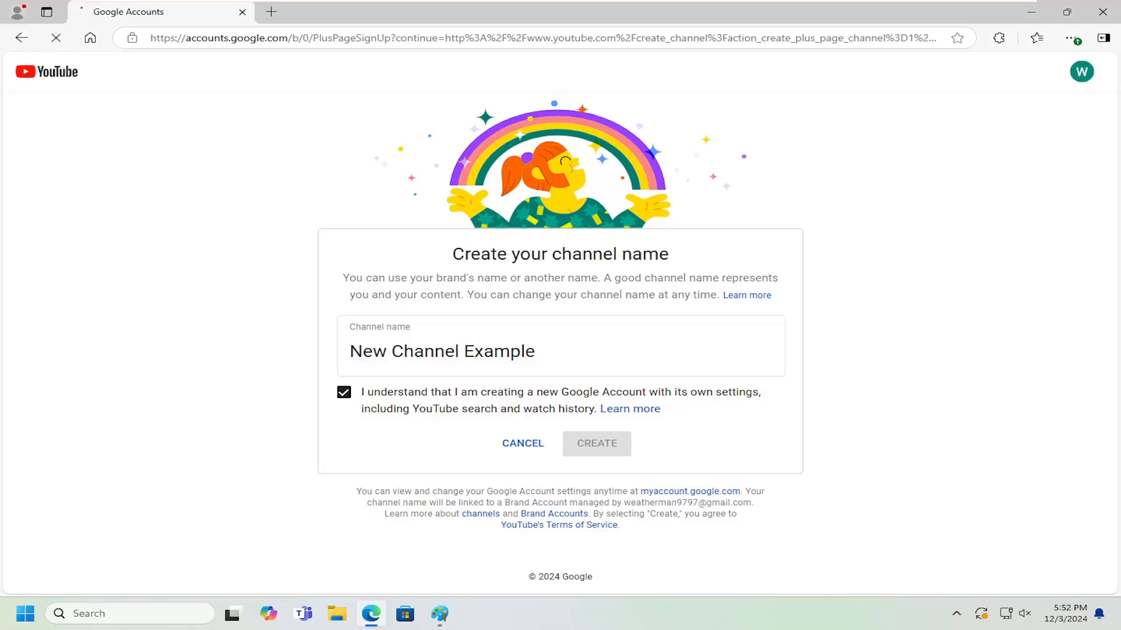
pyautogui.click(596, 444)
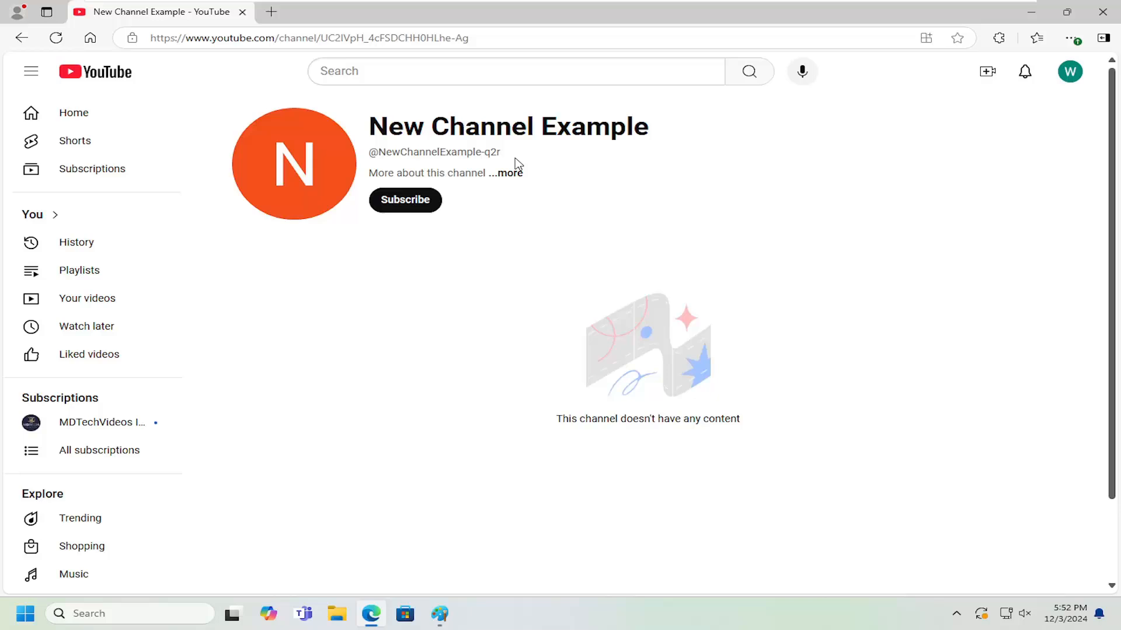
pyautogui.moveTo(971, 109)
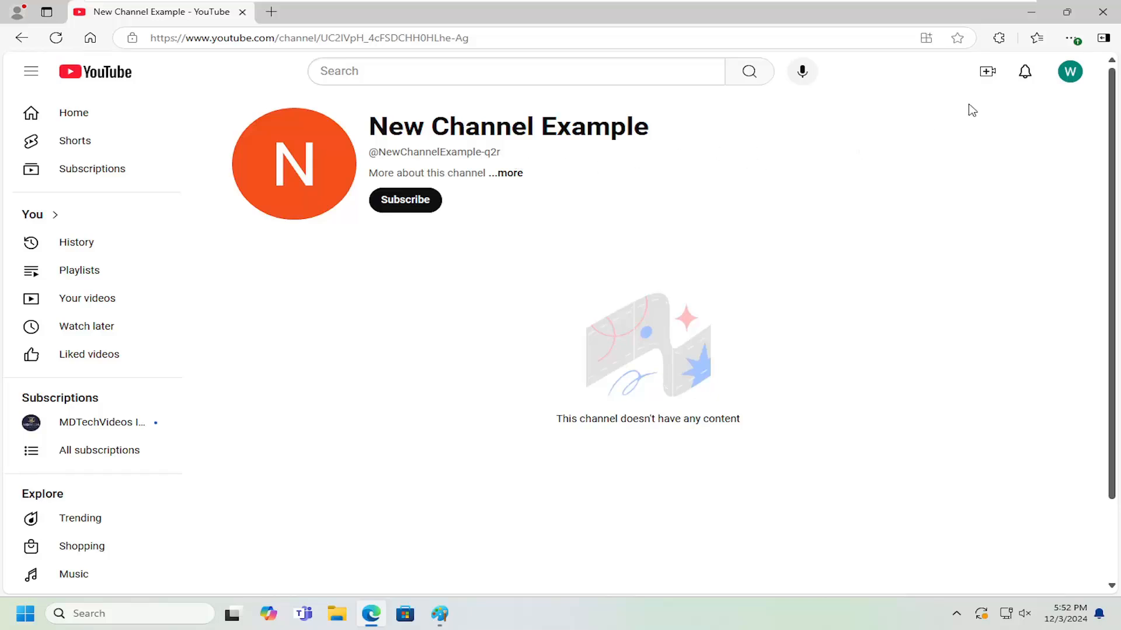
# Step: Show the account switcher listing the original account and the new 'N' channel
pyautogui.click(1069, 71)
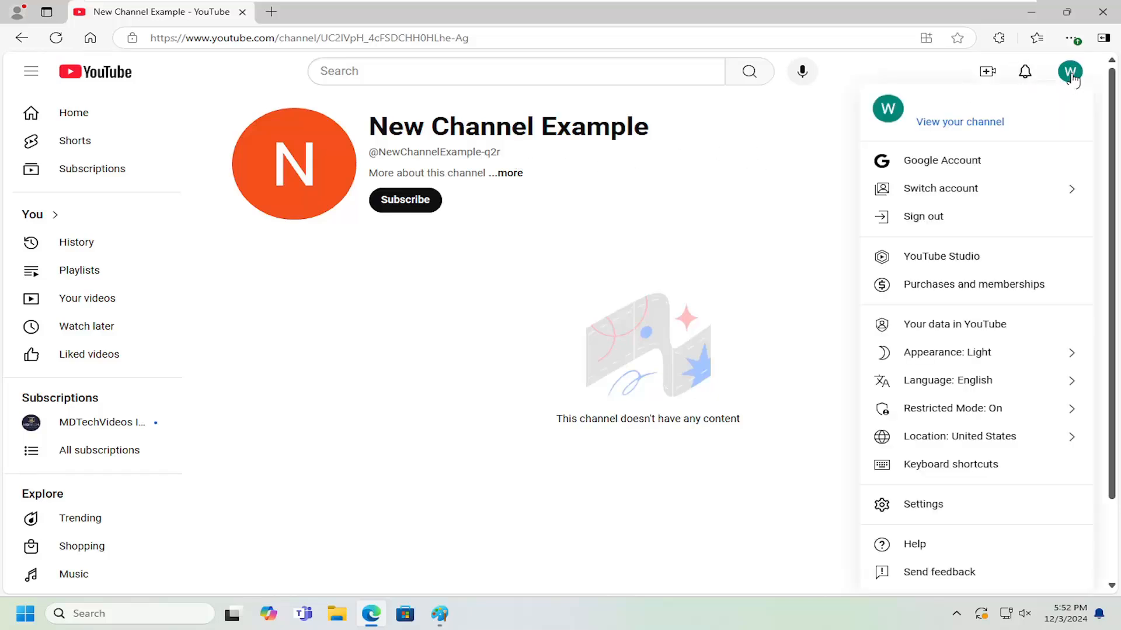
pyautogui.click(940, 188)
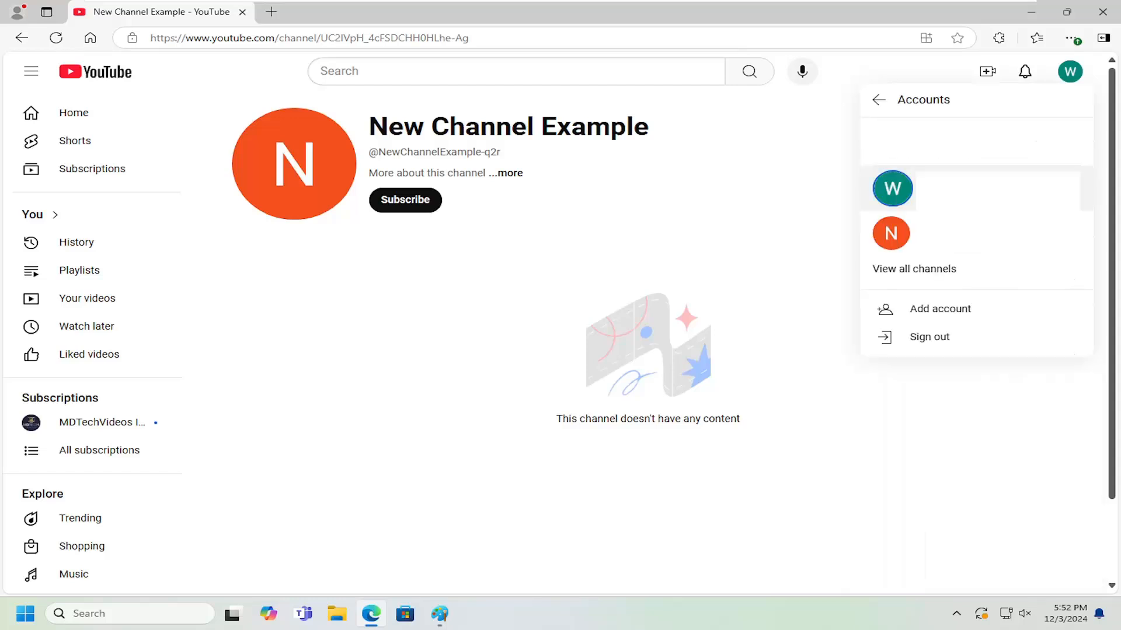